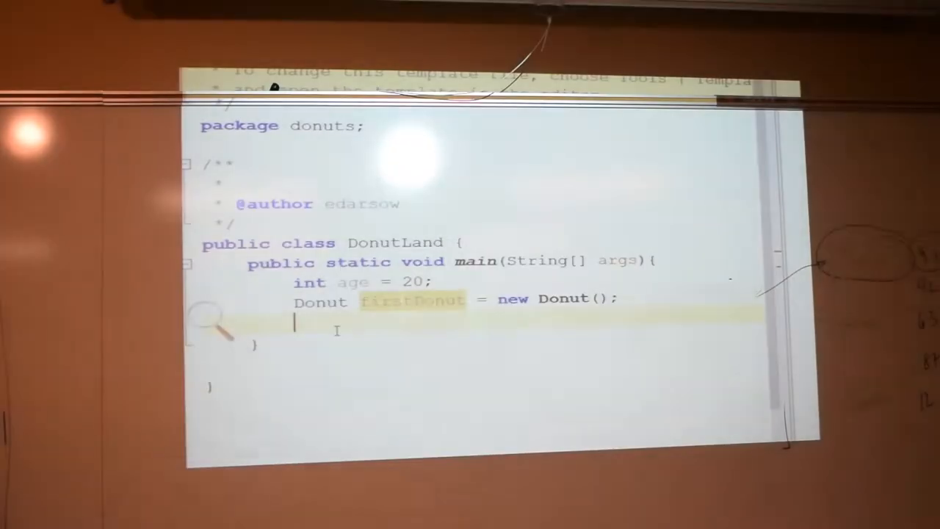
Declare Scanner s = new Scanner(System.in); inside main, importing java.util.Scanner
text(Scna)
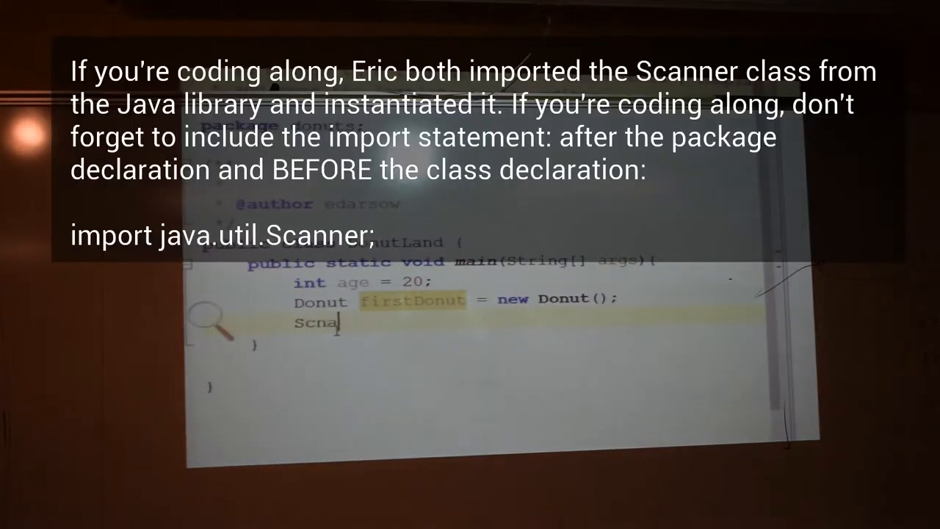
text(nner)
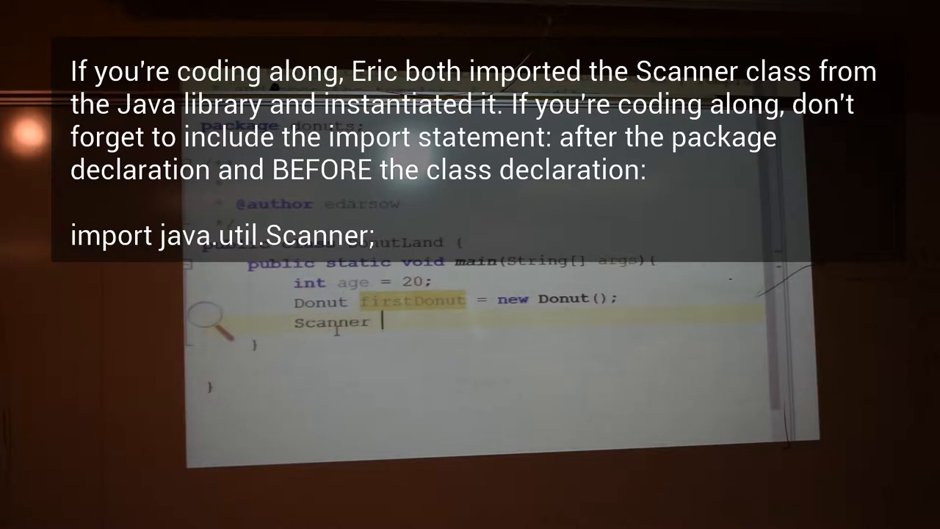
text(s =)
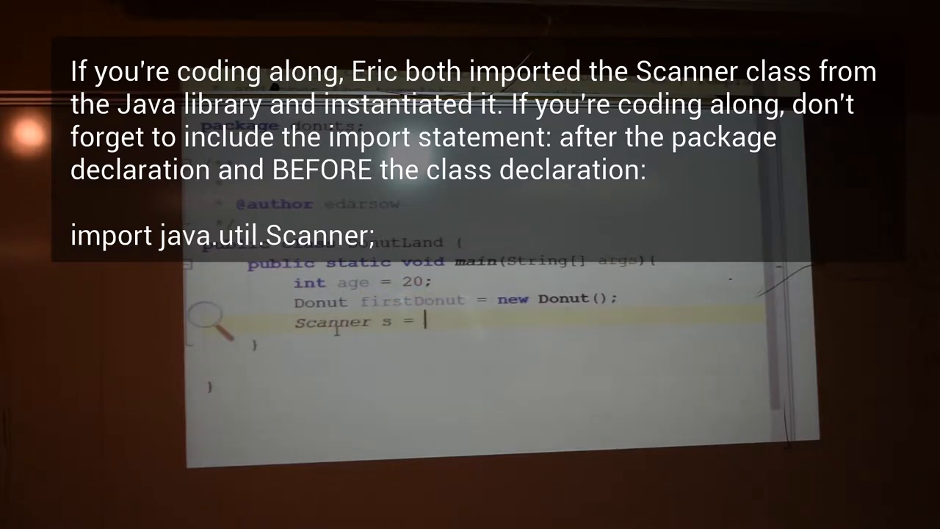
text(new Scanner)
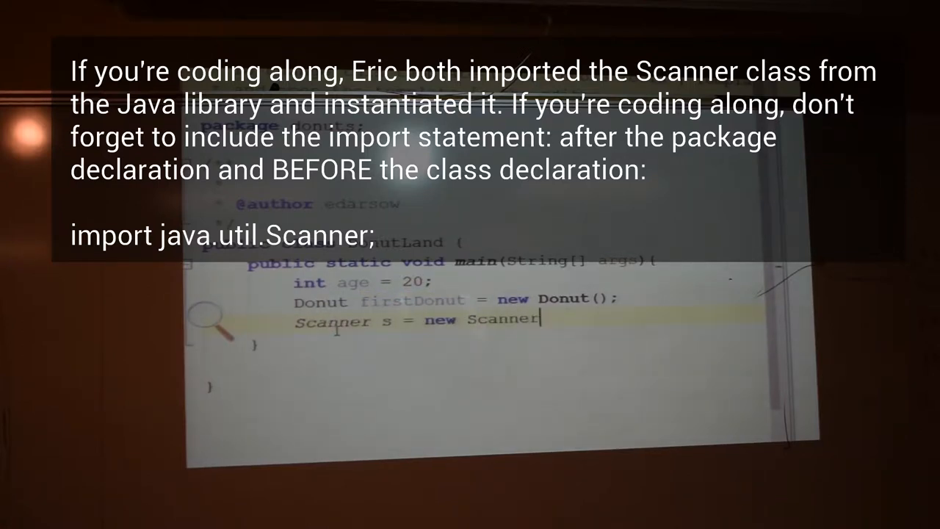
text((SYstem.in);)
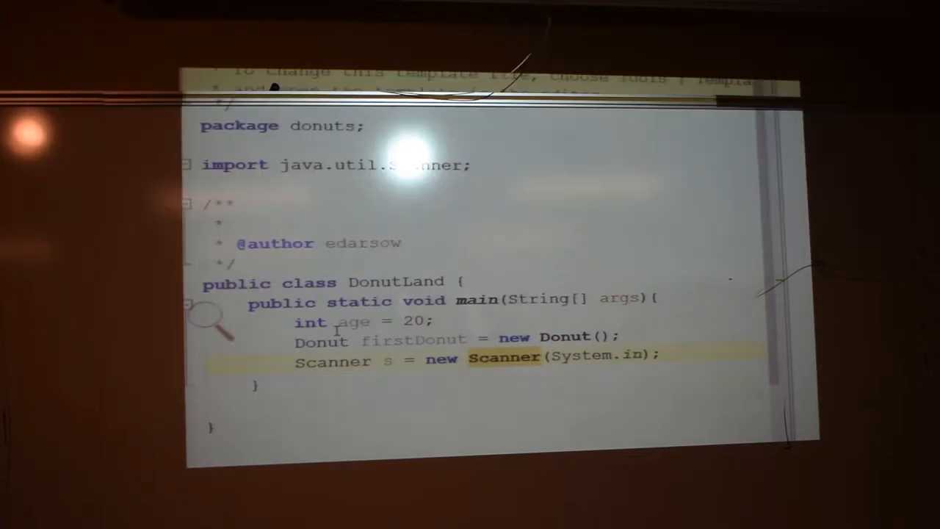
Explore Scanner's methods via s., then remove the Scanner line from main
click(529, 360)
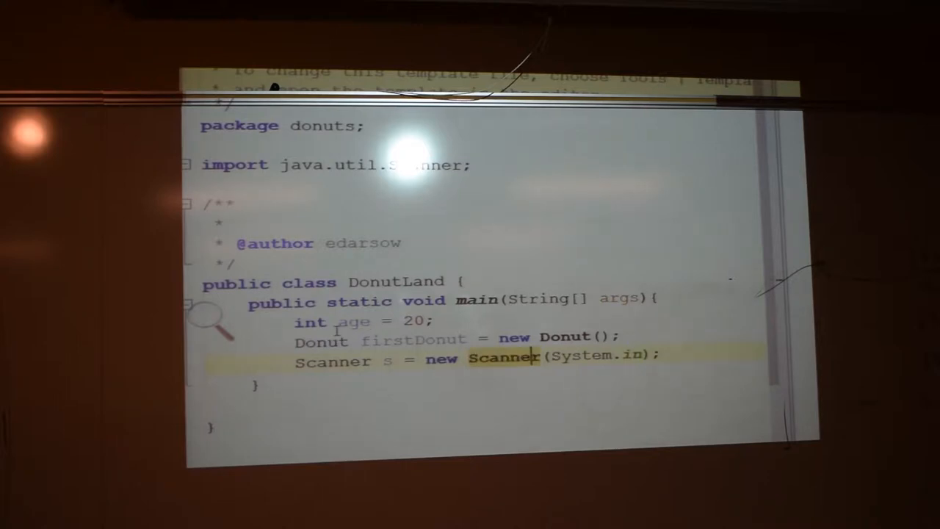
text(s.)
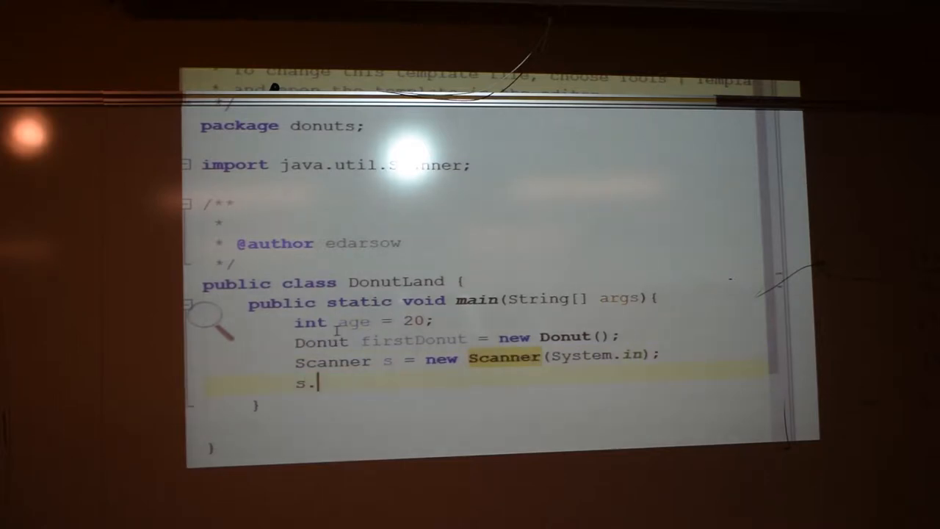
text(.)
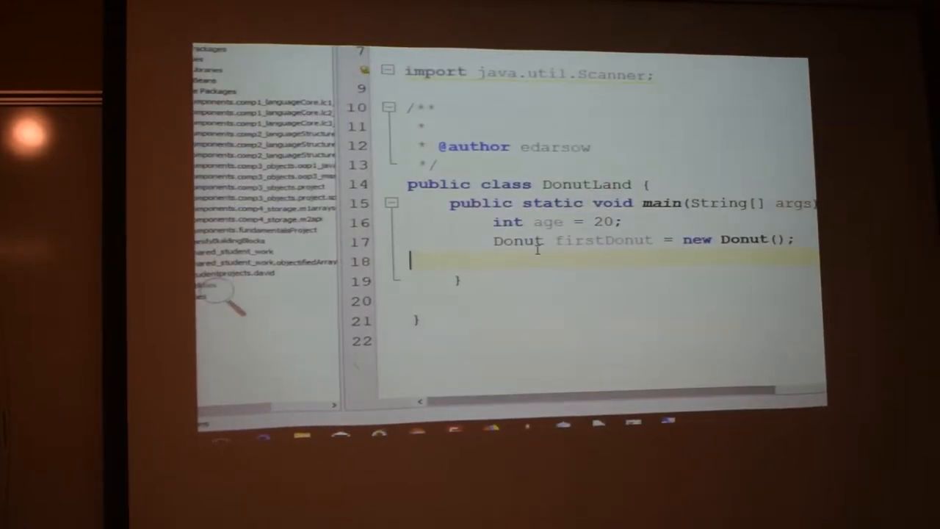
Begin a statement reading firstDonut.coating via code completion on line 18
text(firrstDon)
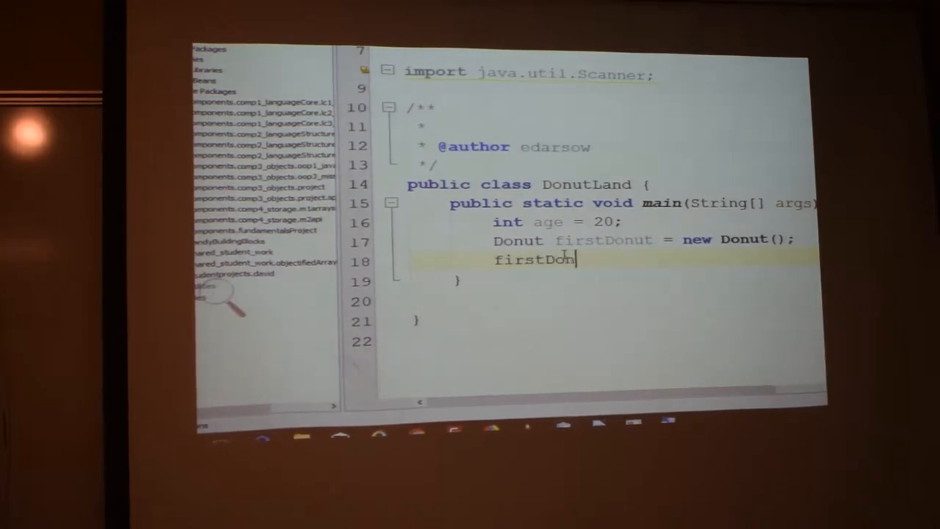
text(.coating)
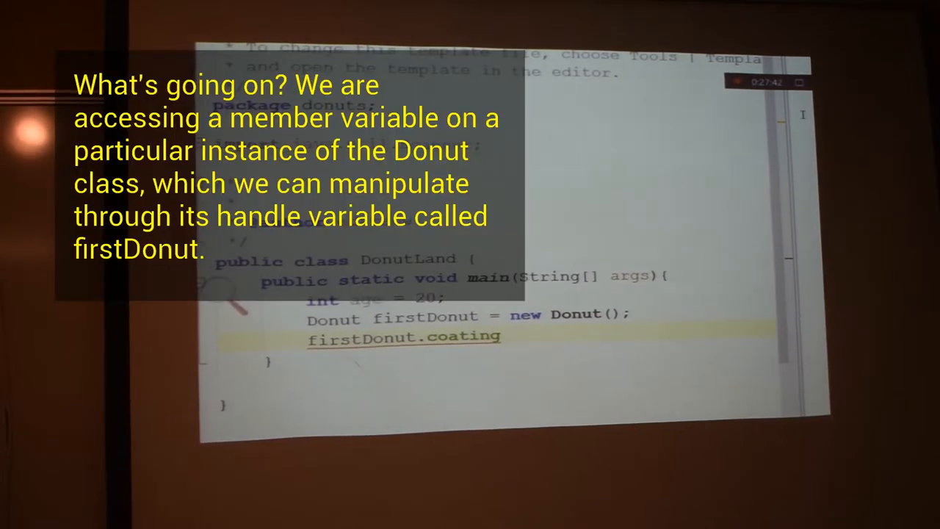
Complete the assignment firstDonut.coating = "chocolate";
text(=)
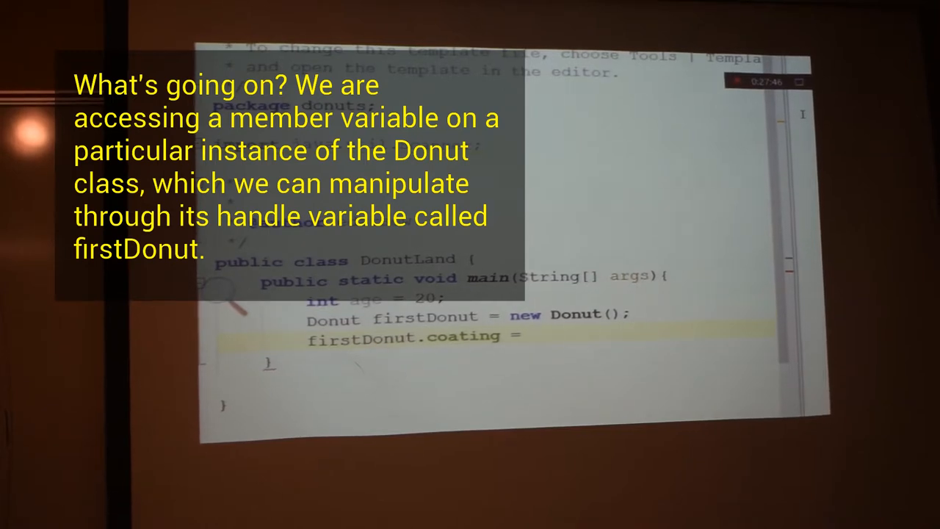
text("";)
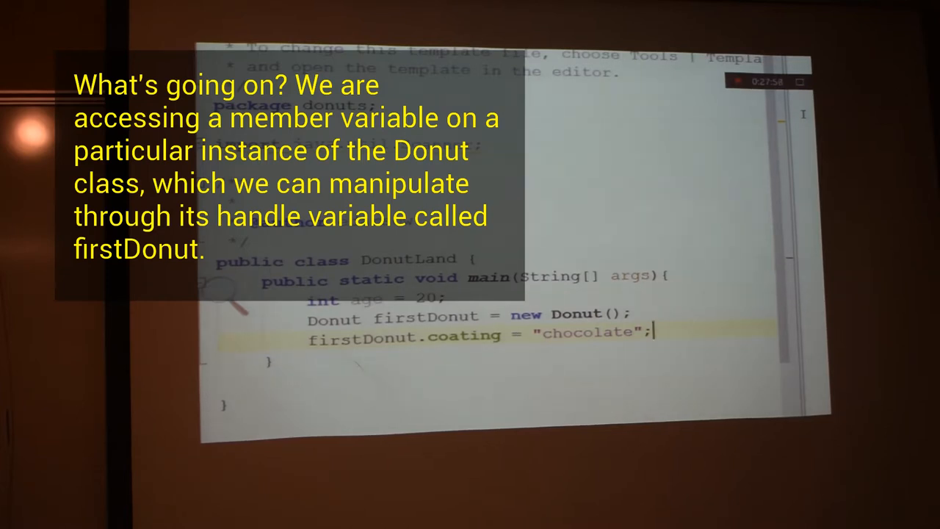
Add the statement firstDonut.percRemaining = 100; below it
text(firstDonut.percRemaining = 100)
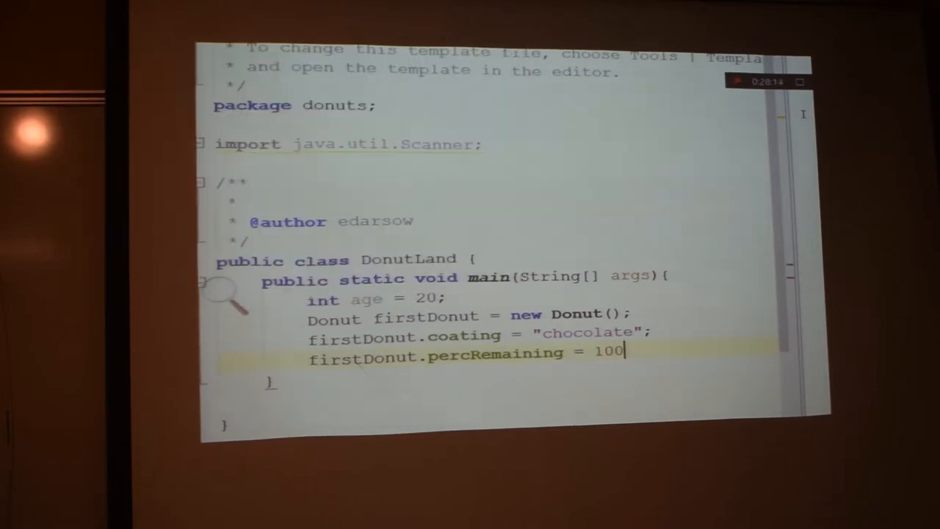
text(;)
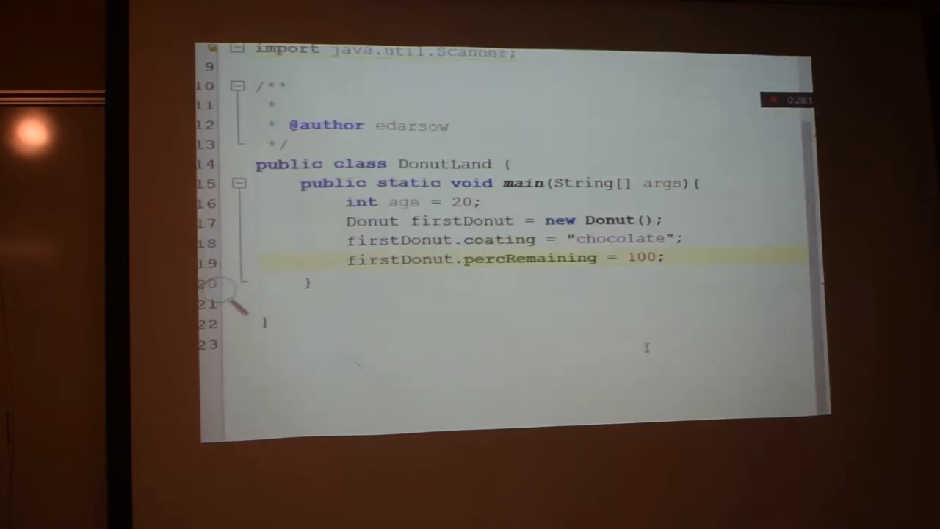
Add the statement firstDonut.texture = "shiny"; on a new line
key(enter)
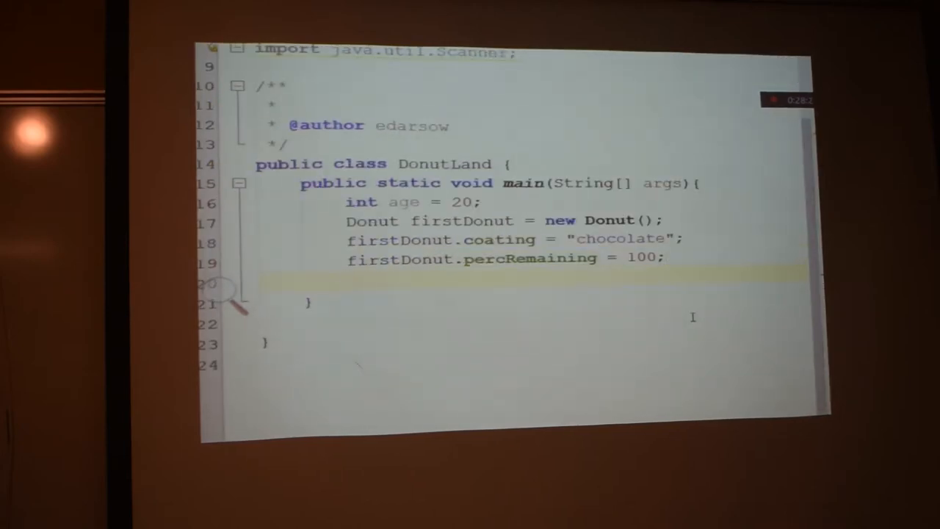
text(firstDonu)
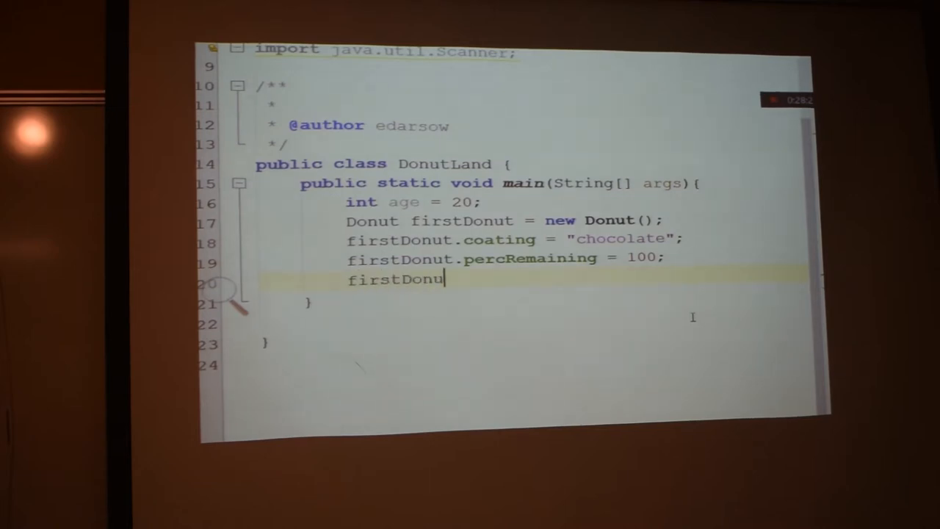
text(.texture)
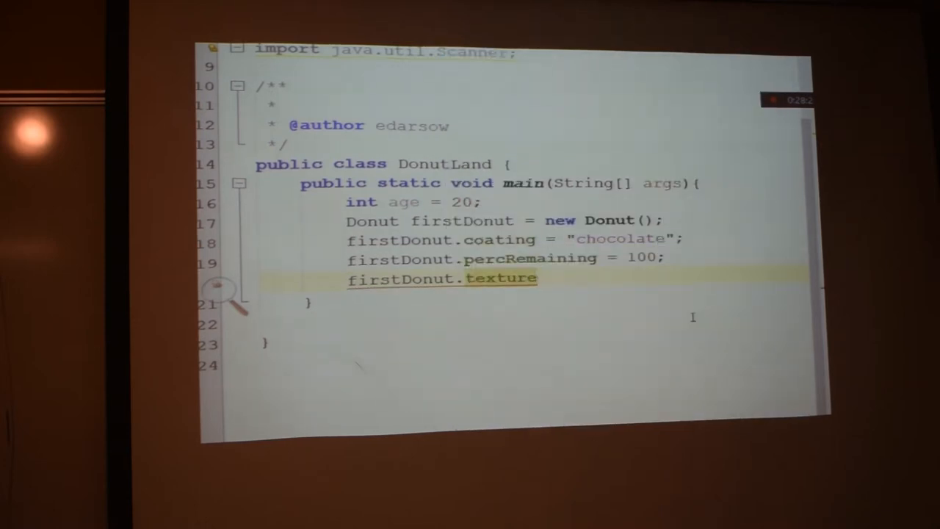
text(= "")
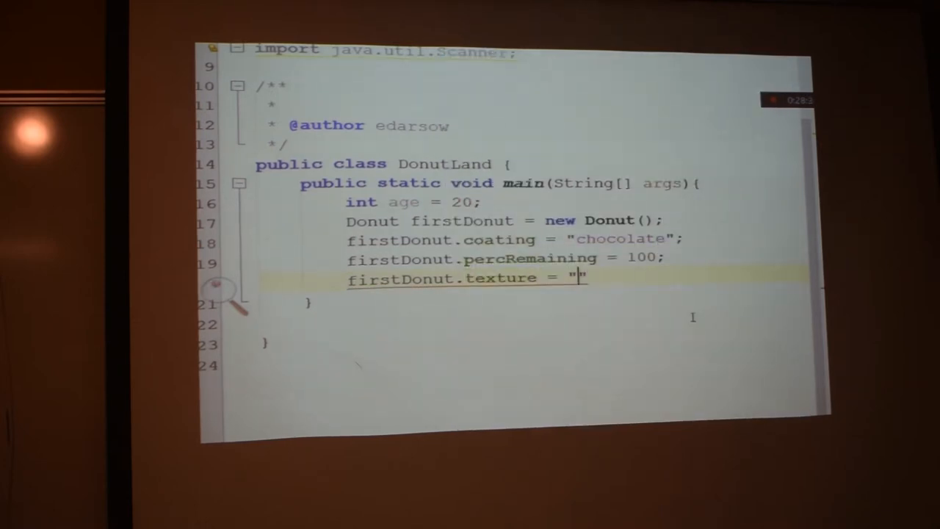
text(shi)
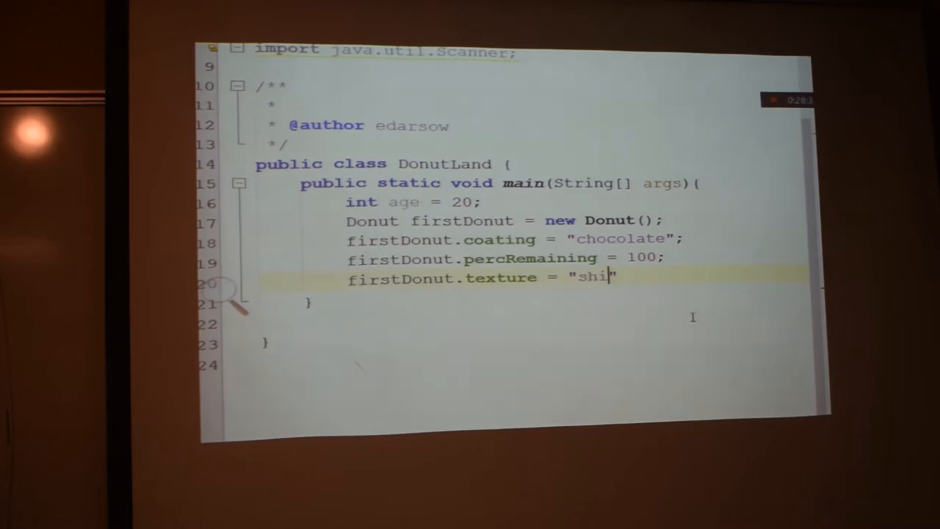
text(ny)
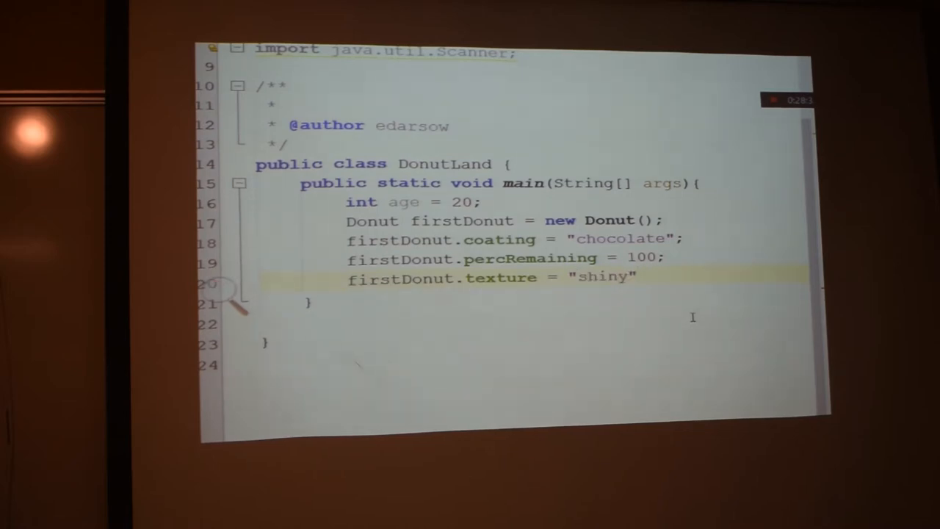
text(;)
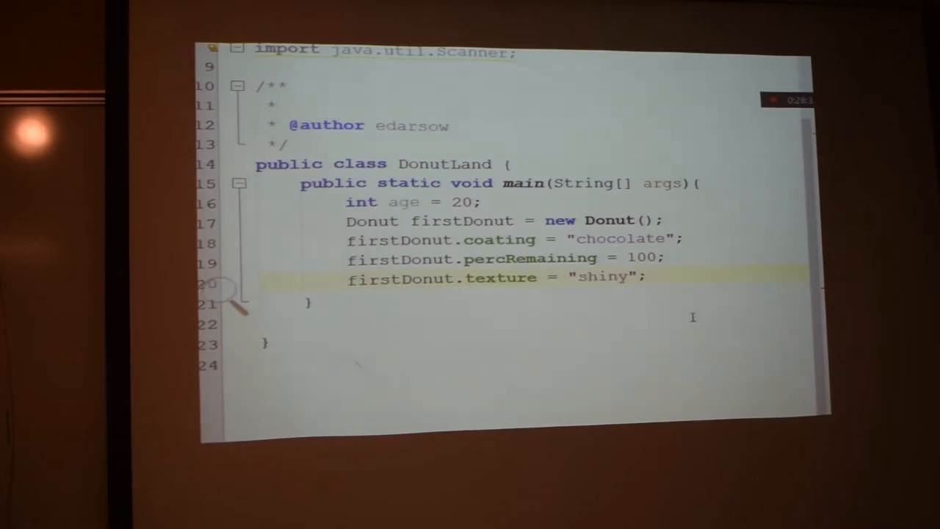
Begin firstDonut.name = " with an opening quote on the next line
key(enter)
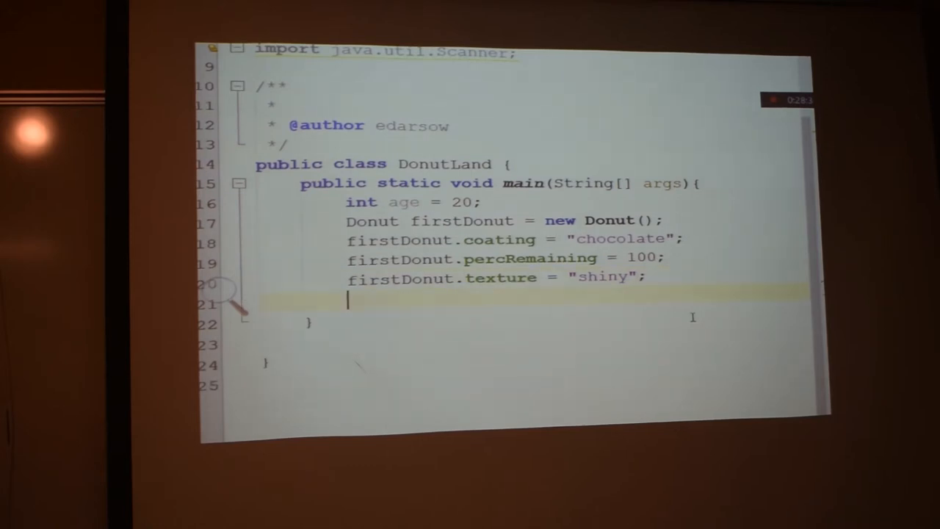
text(firstDonut.)
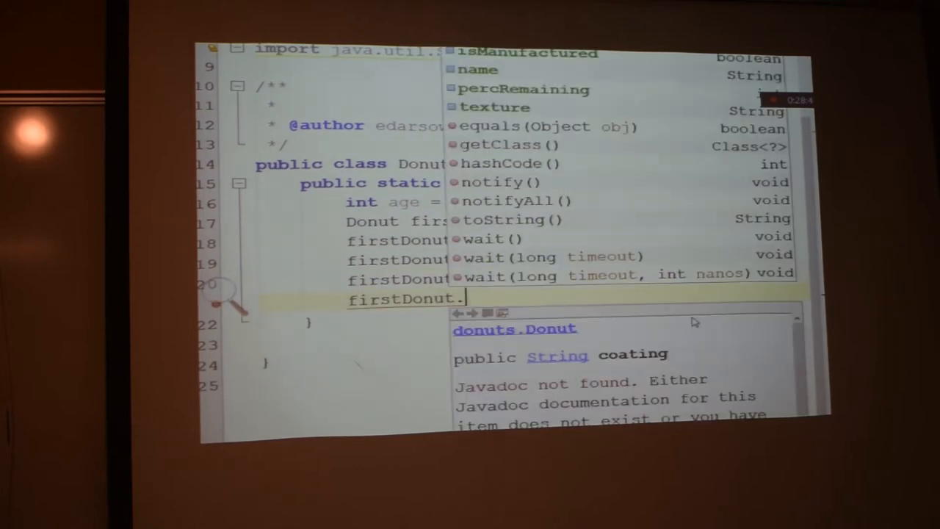
text(name =)
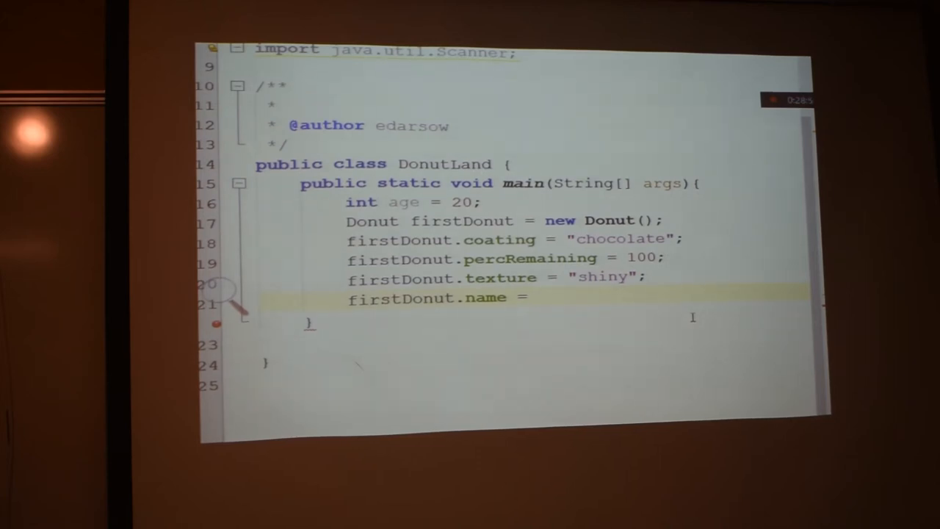
text(")
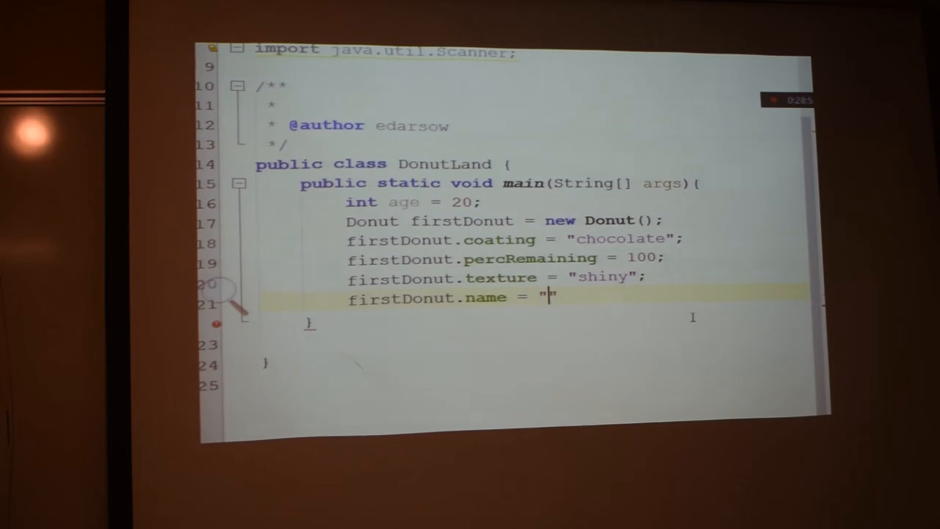